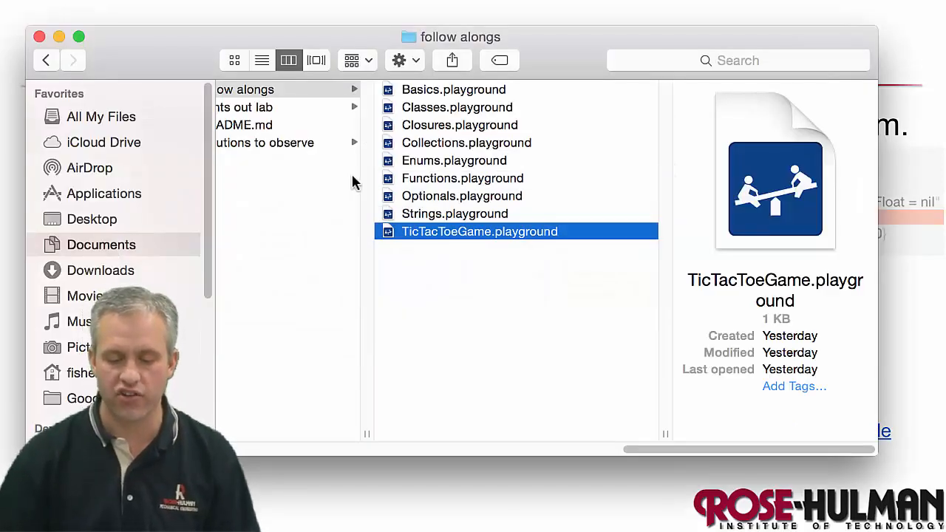
pyautogui.moveTo(473, 124)
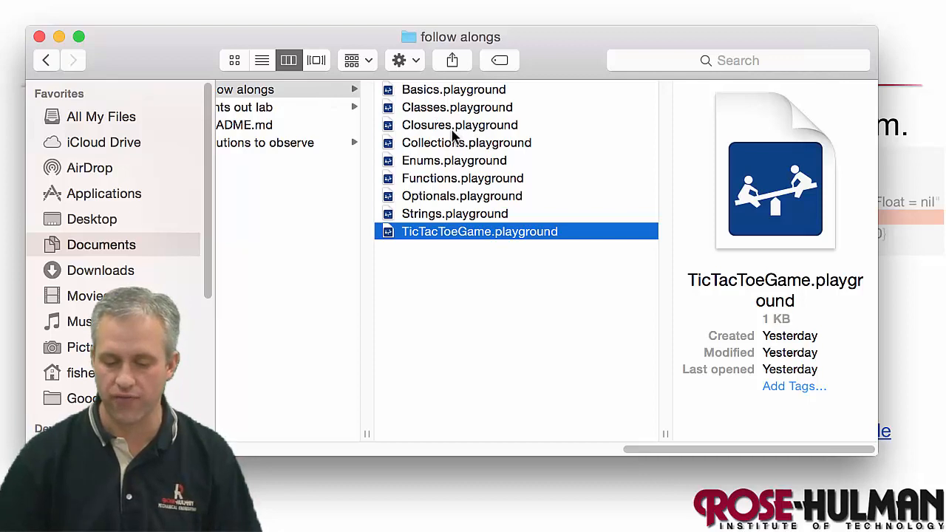
# Select Optionals.playground in the follow alongs folder's column view
pyautogui.click(461, 196)
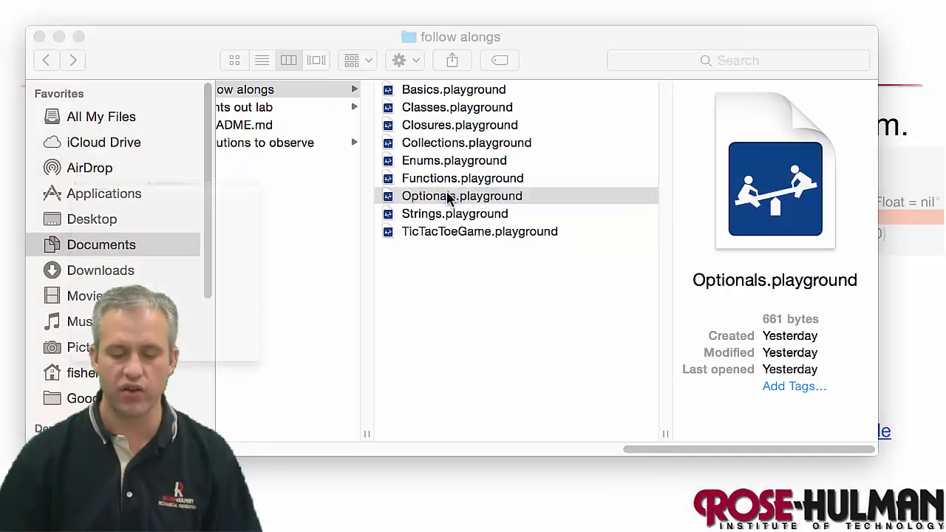
# Open Optionals.playground and declare 'var optionalFloat : Float?' and 'var requiredFloat : Float'
pyautogui.doubleClick(461, 195)
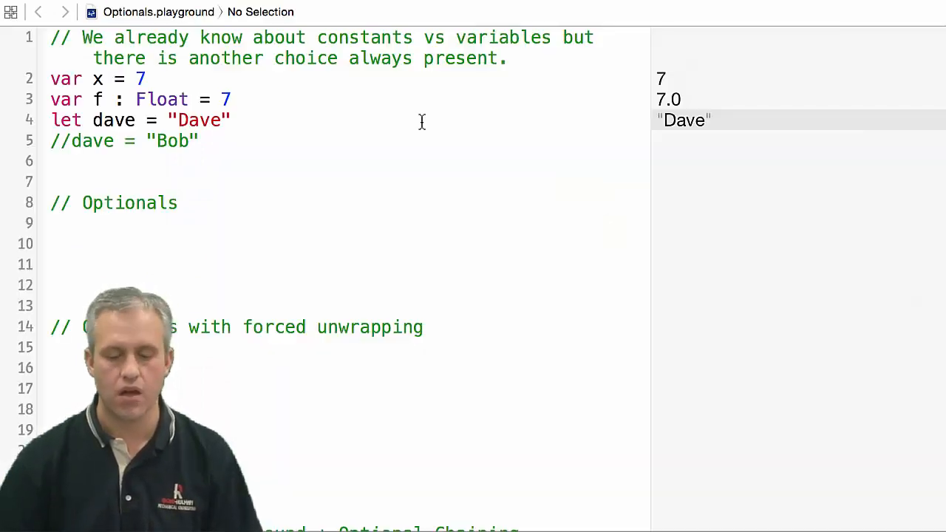
pyautogui.click(231, 120)
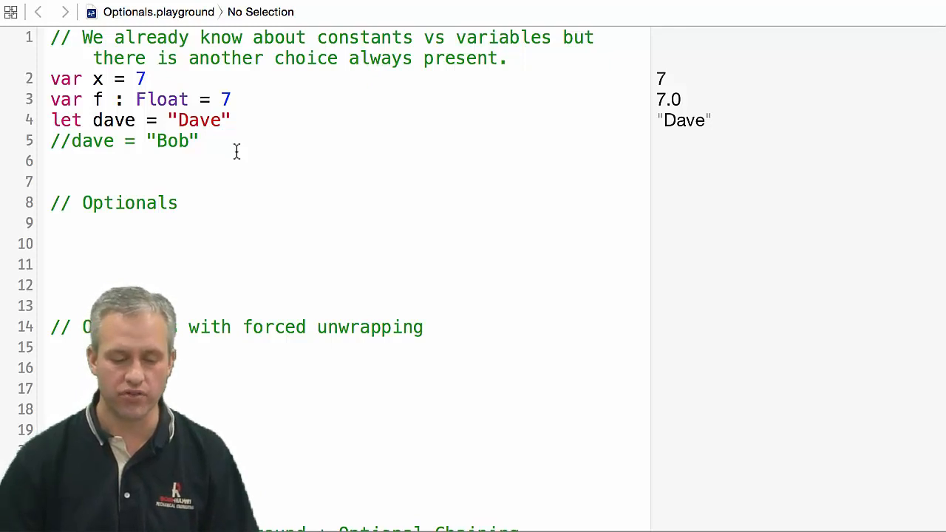
pyautogui.moveTo(51, 78); pyautogui.dragTo(198, 140)
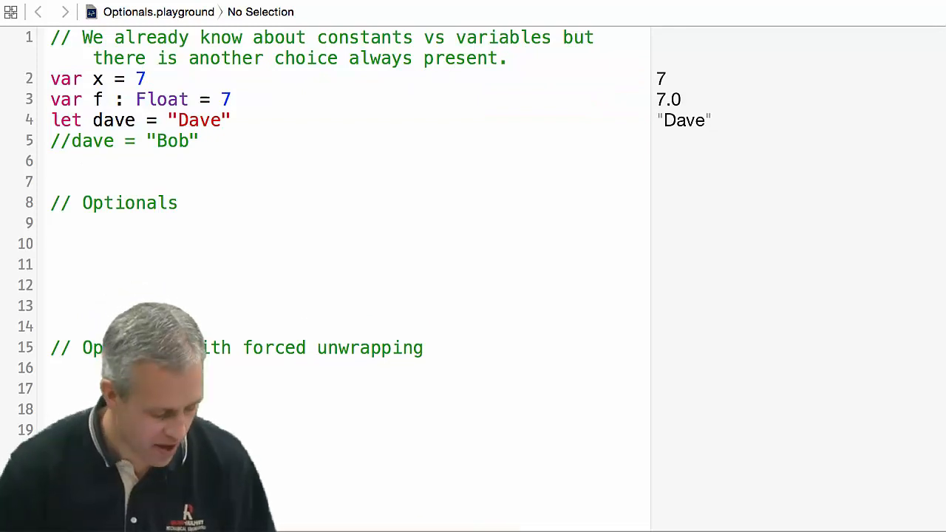
pyautogui.write('var')
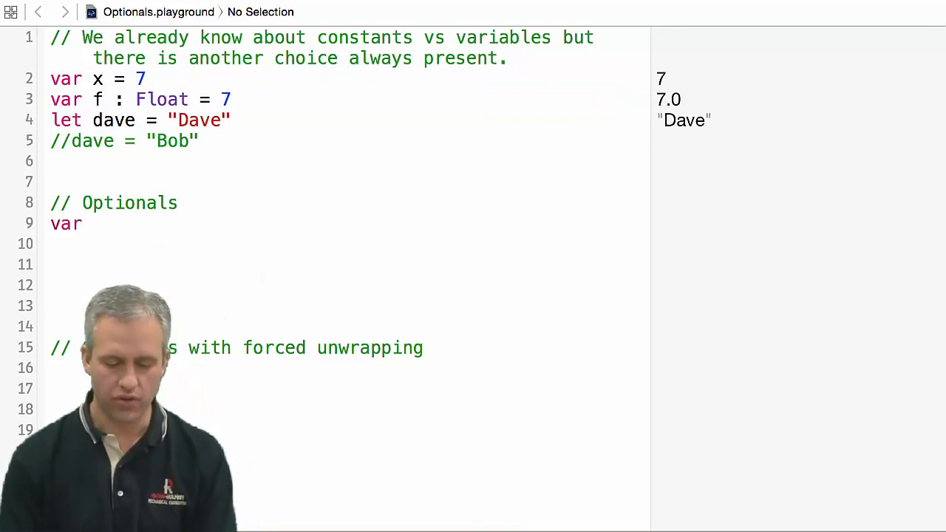
pyautogui.write('optionalFloat : FilterCollectionView')
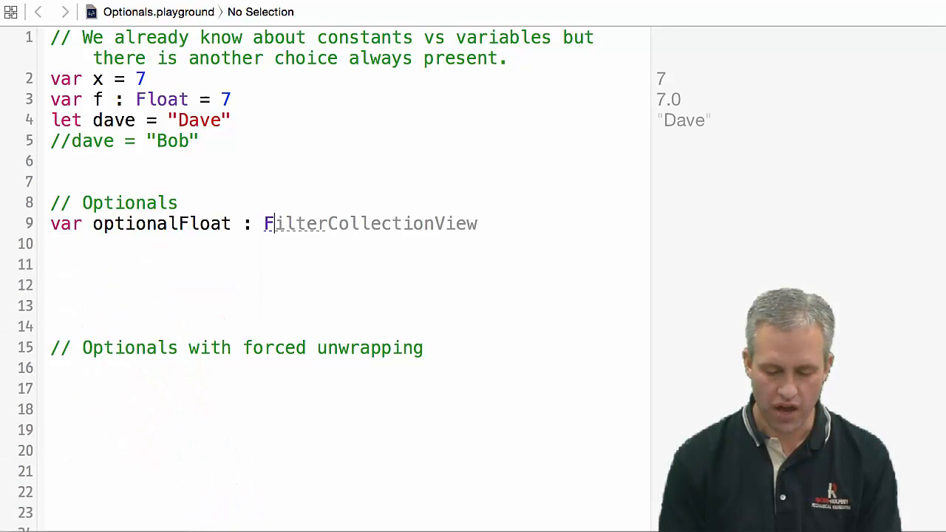
pyautogui.write('loat?')
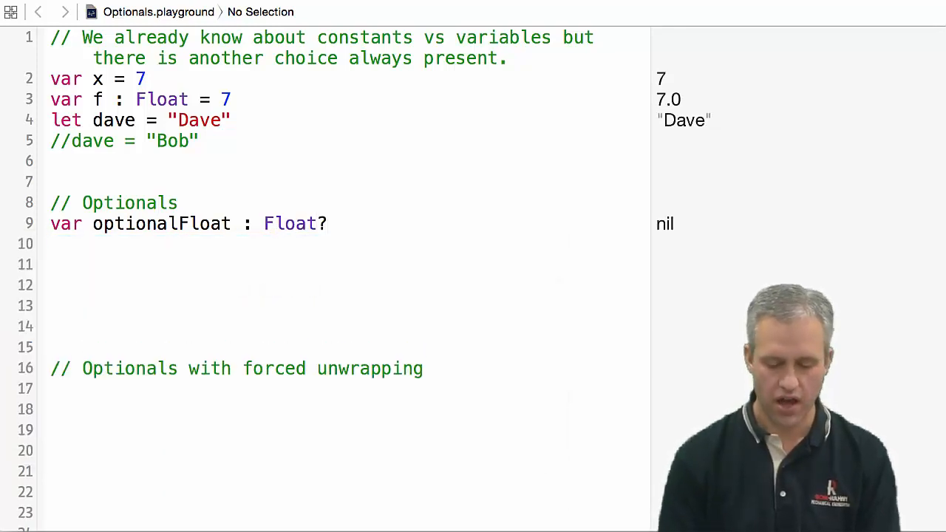
pyautogui.write('var requiredFloat : Float')
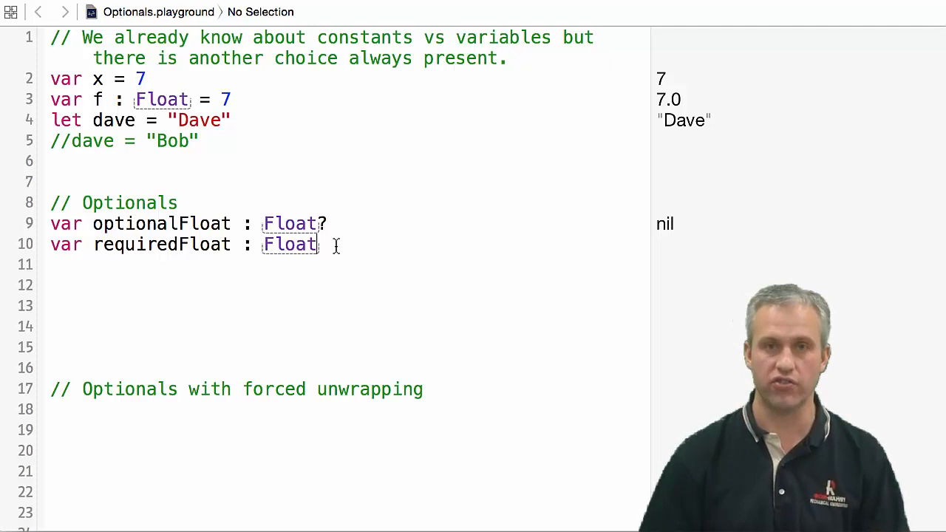
pyautogui.press('Return')
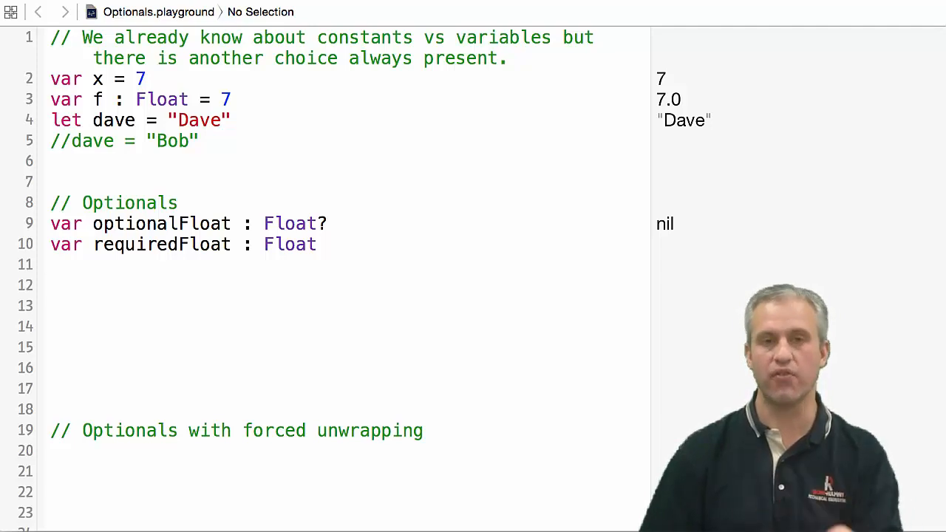
# Add println("optionalFloat = \(optionalFloat)") and comment out the requiredFloat println line
pyautogui.write('print')
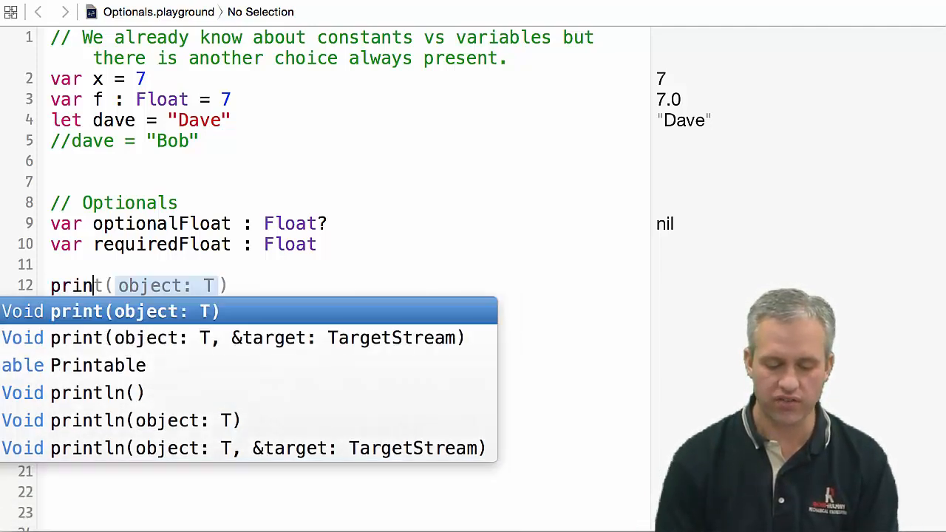
pyautogui.click(96, 393)
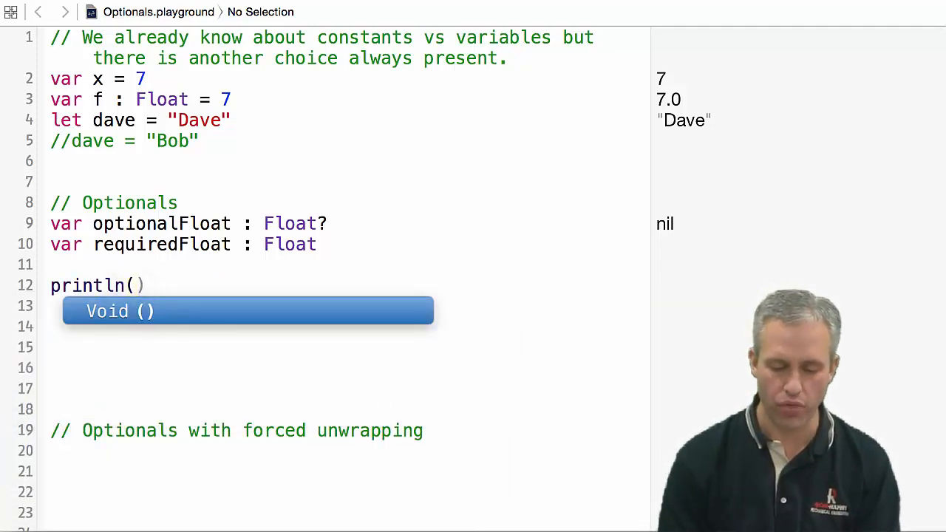
pyautogui.write('"optionalFloat = \\(optionalFloat)")')
pyautogui.click(347, 307)
pyautogui.write('println("requiredFloat = \\(requiredFloat')
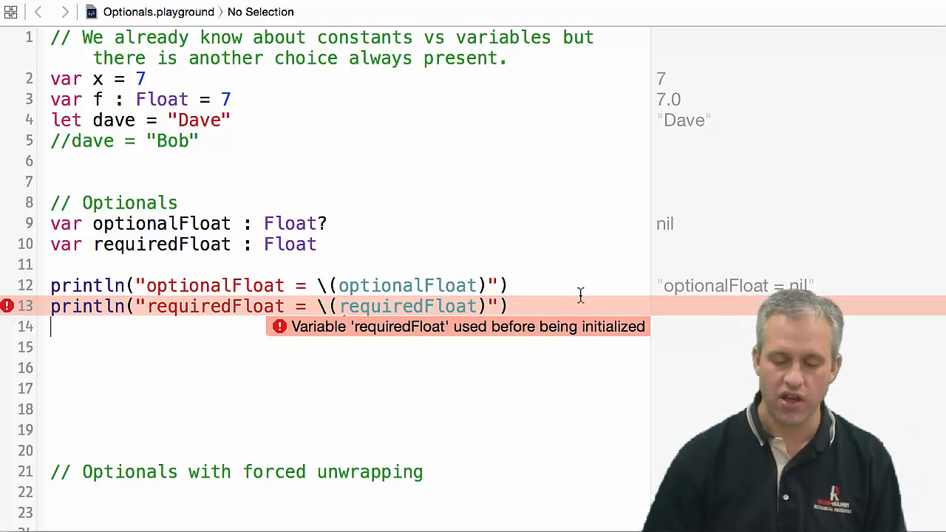
pyautogui.write('//')
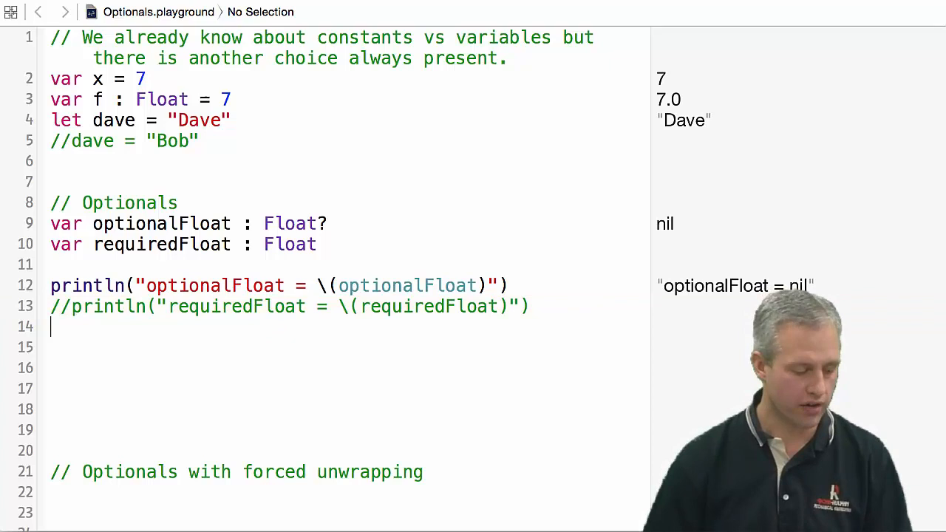
# Assign 5.0 to optionalFloat and requiredFloat, giving {Some 5.0} and 5.0
pyautogui.write('optionalFloat')
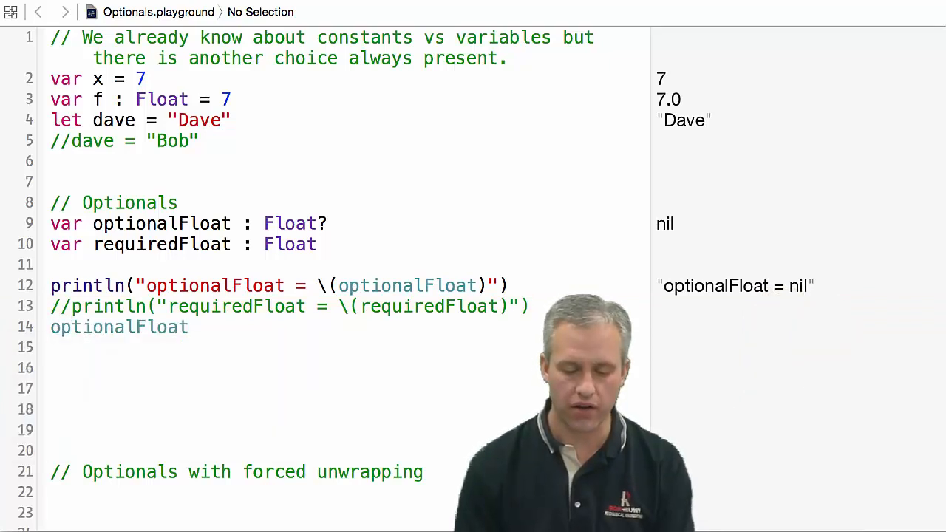
pyautogui.write('requiredFloat')
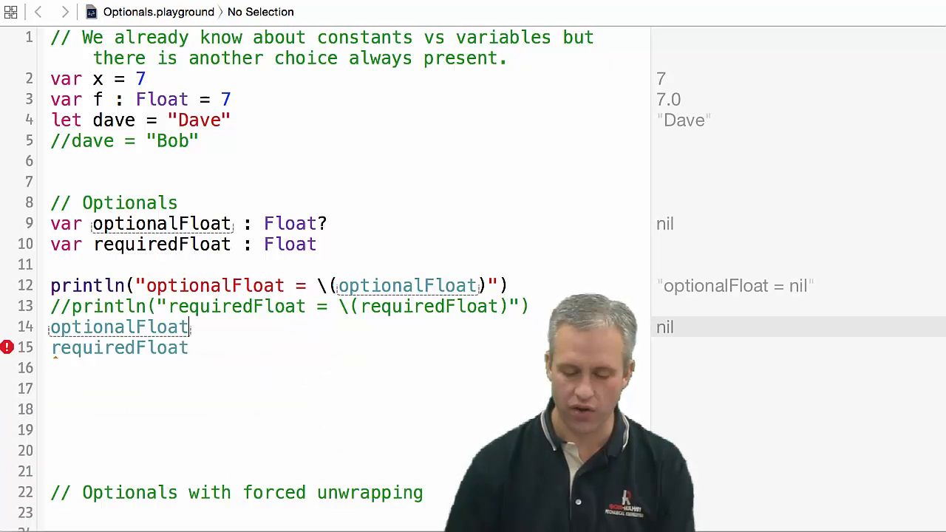
pyautogui.write('= 5.0')
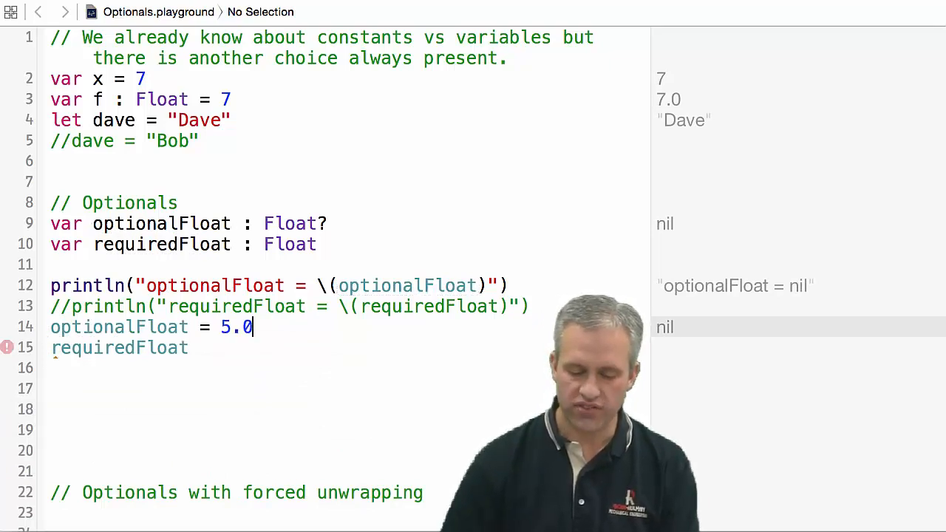
pyautogui.write('=')
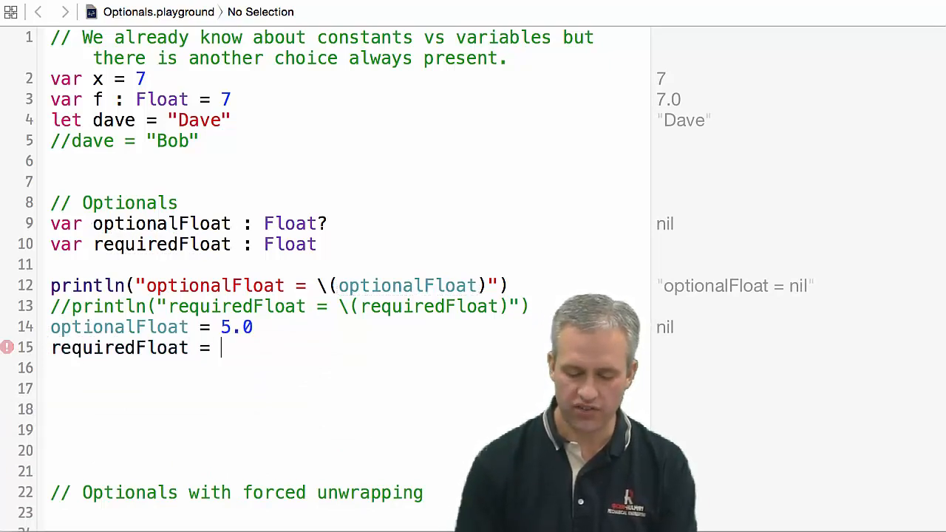
pyautogui.write('5.0')
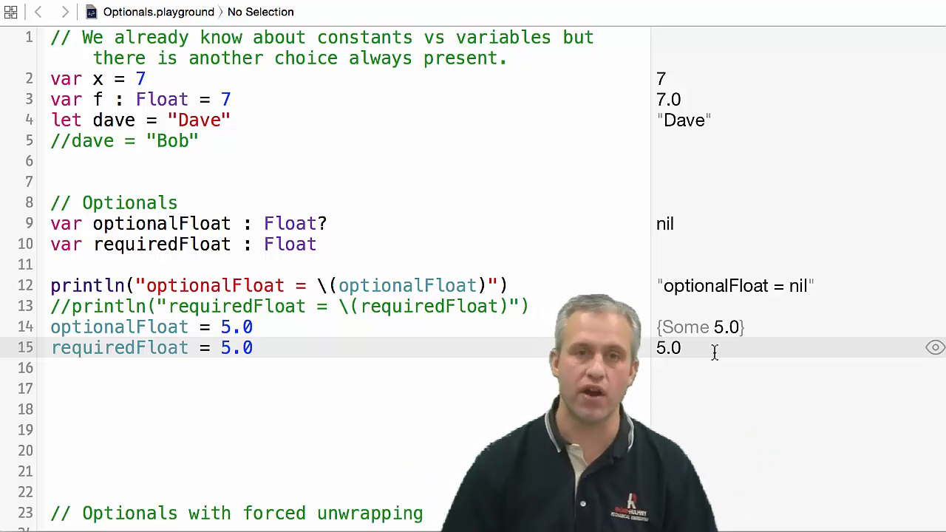
pyautogui.scroll(-3)
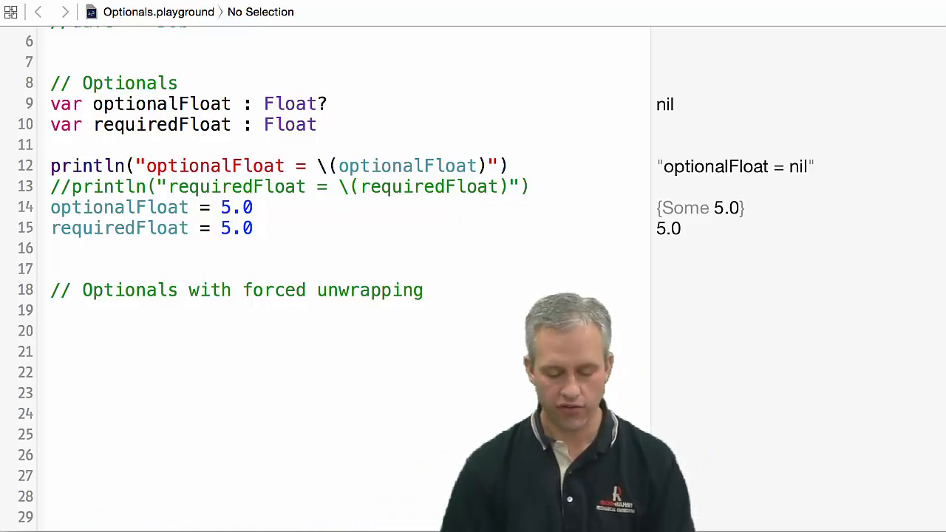
# Enter dave.toInt(), which shows nil, and declare var ten = "10"
pyautogui.write('dave.toInt()')
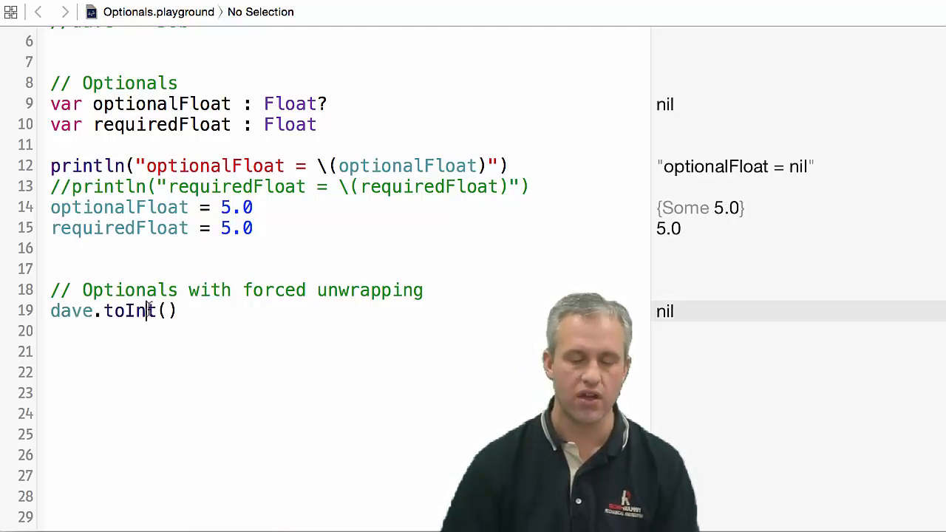
pyautogui.press('Backspace')
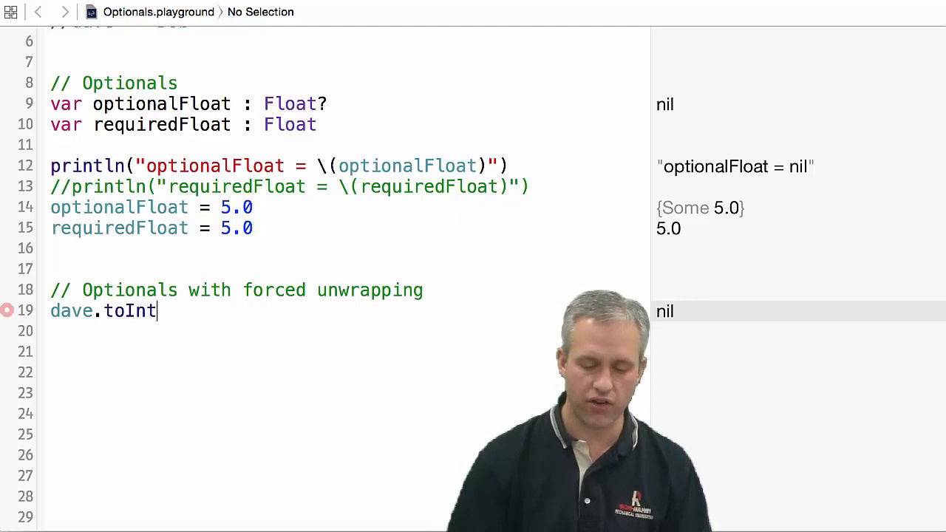
pyautogui.write('()')
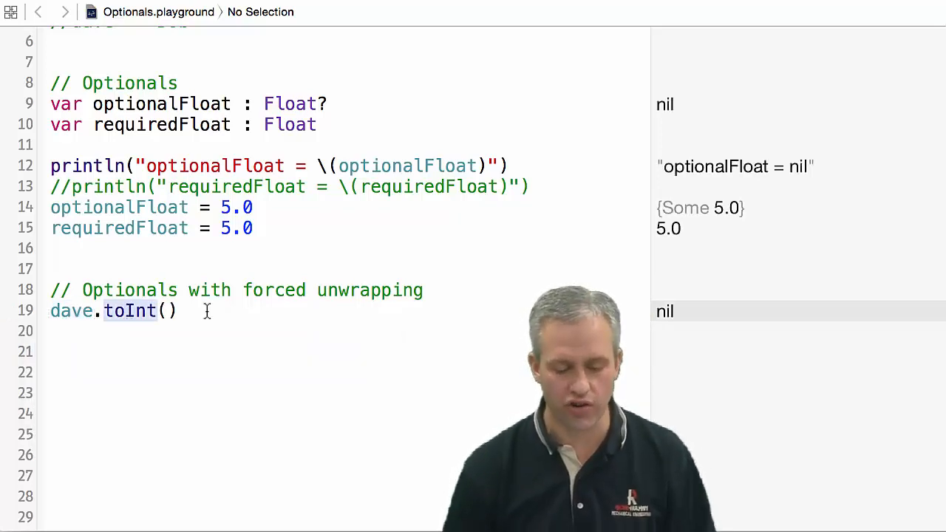
pyautogui.scroll(3)
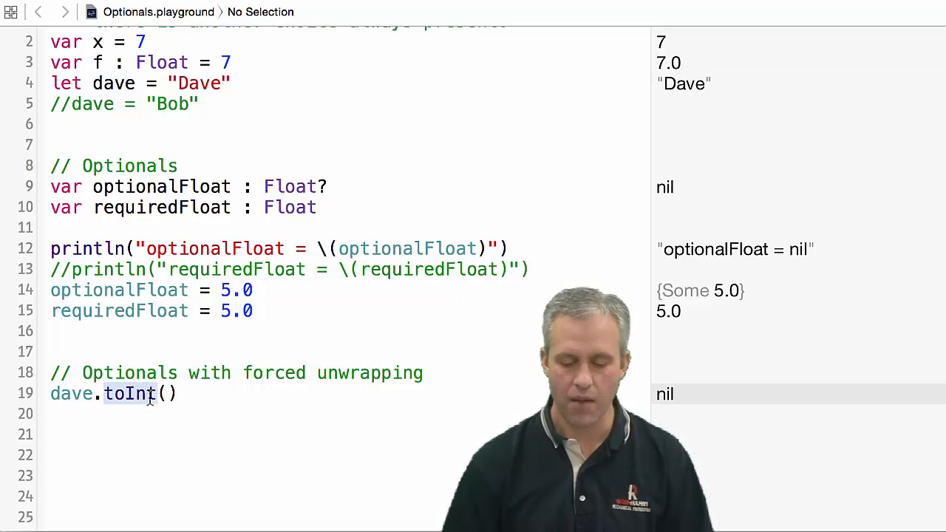
pyautogui.scroll(-3)
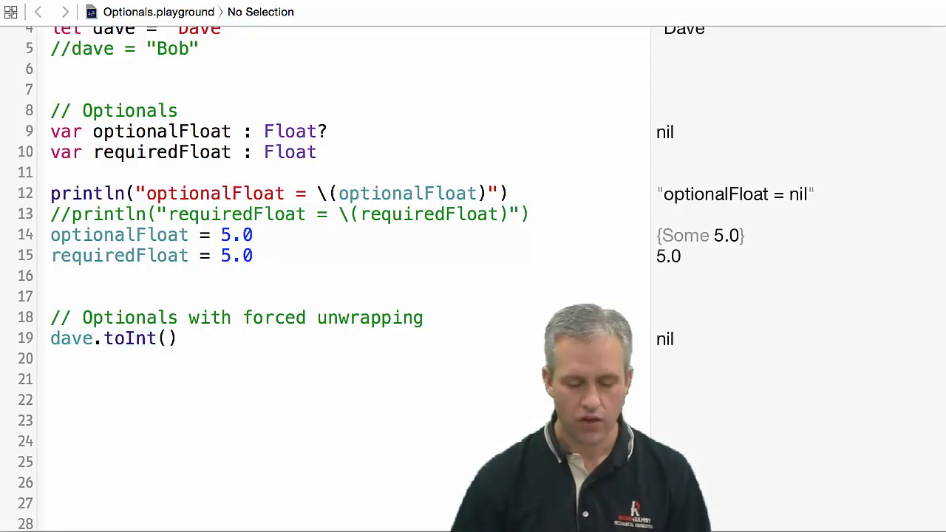
pyautogui.write('var ten = "10"')
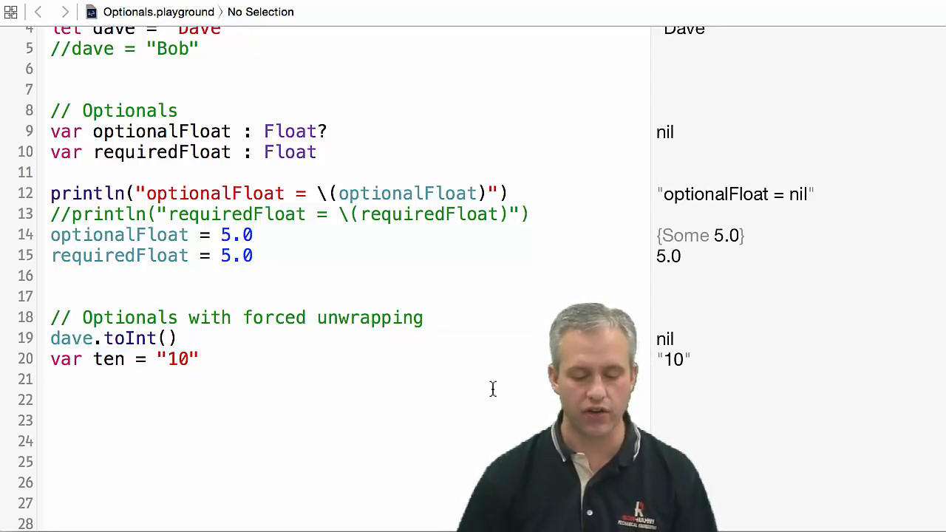
# Declare optionalThatIsNil : Int? = dave.toInt() and optionalThatIsNotNil : Int? = ten.toInt()
pyautogui.click(55, 379)
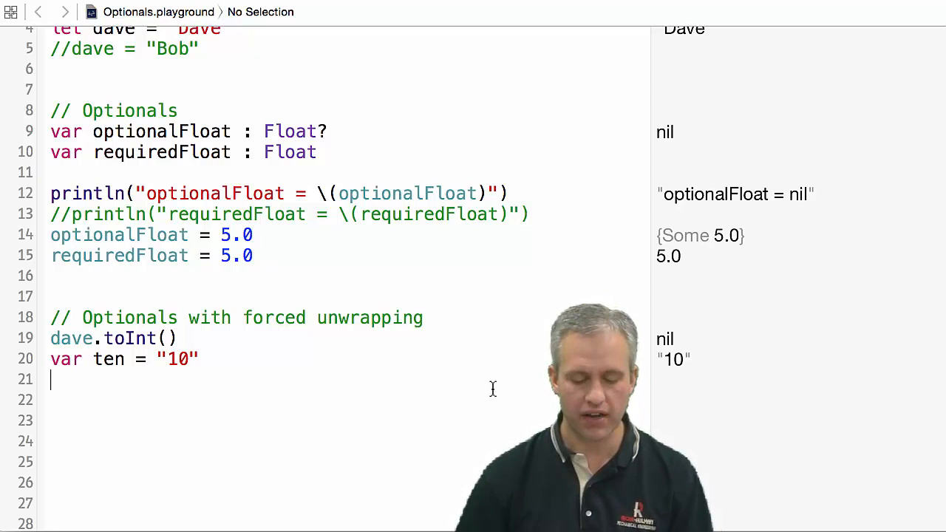
pyautogui.write('var optionalThatIsNil : Int? = dave.toInt()')
pyautogui.write('var optionalThatIsNotNil : Int? = ten.toInt()')
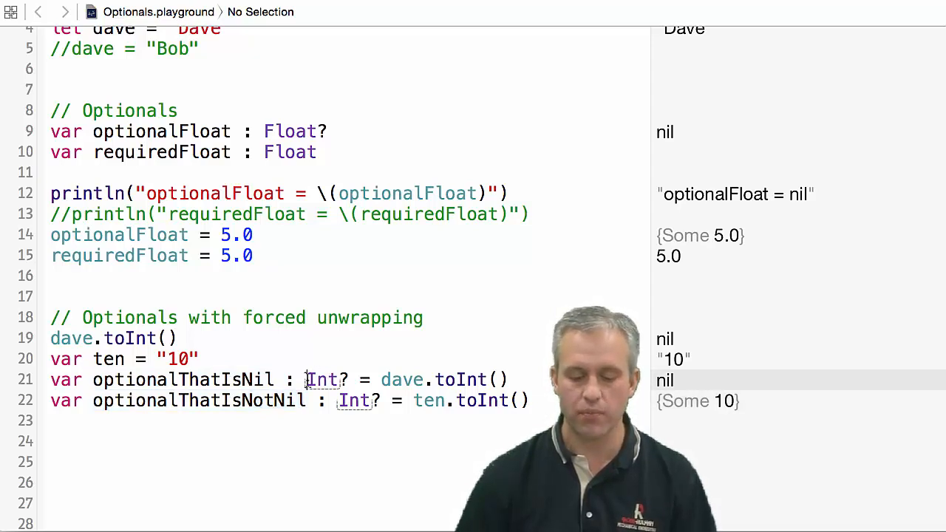
pyautogui.doubleClick(322, 379)
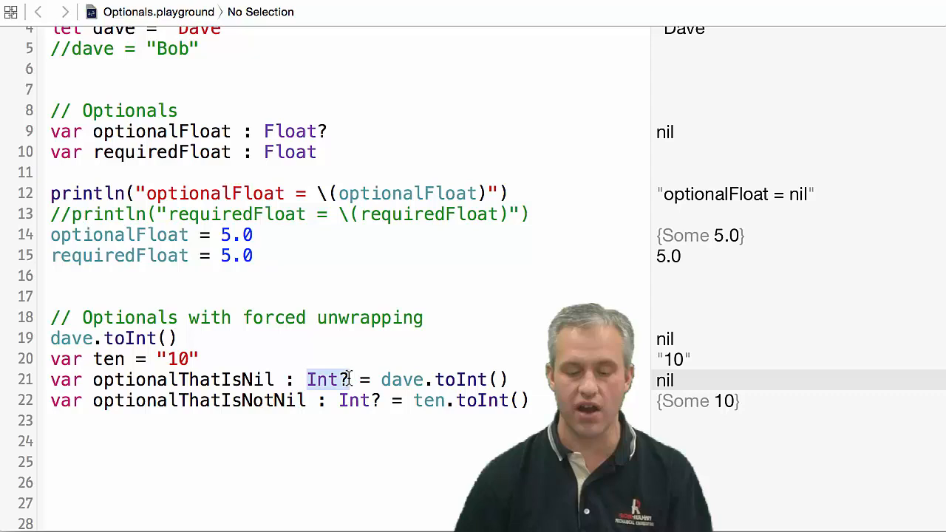
pyautogui.doubleClick(402, 379)
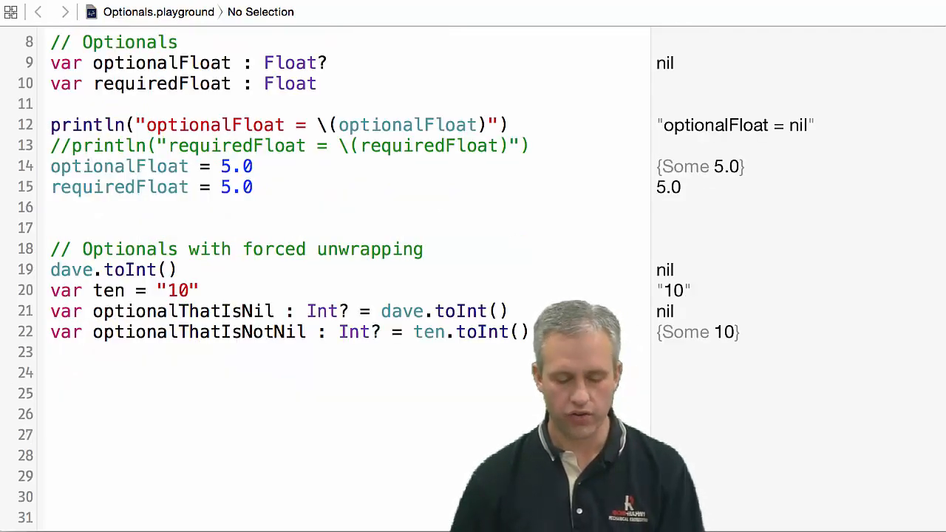
# Add commented requiredThatIsNil and active requiredThatIsNotNil Int declarations, then show the unwrap Fix-it
pyautogui.write('//var requiredThatIsNil : Int = dave.toInt()')
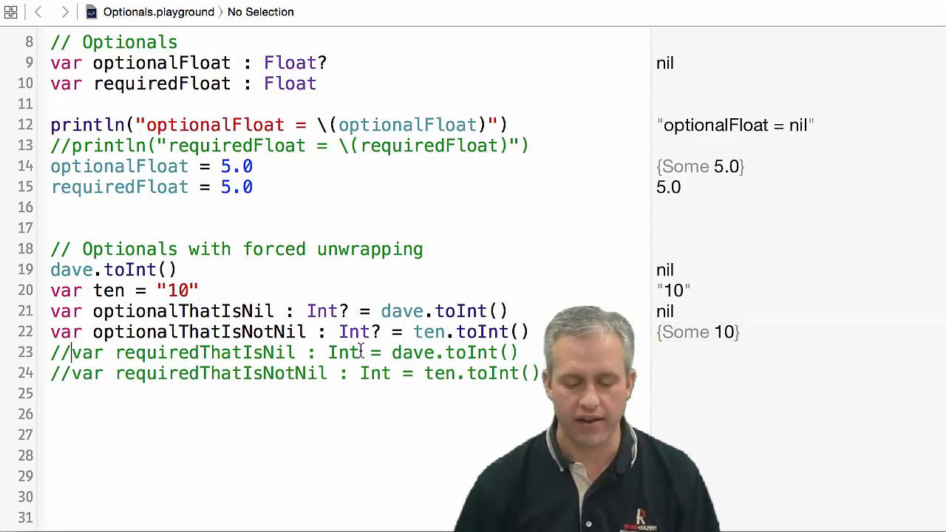
pyautogui.doubleClick(343, 353)
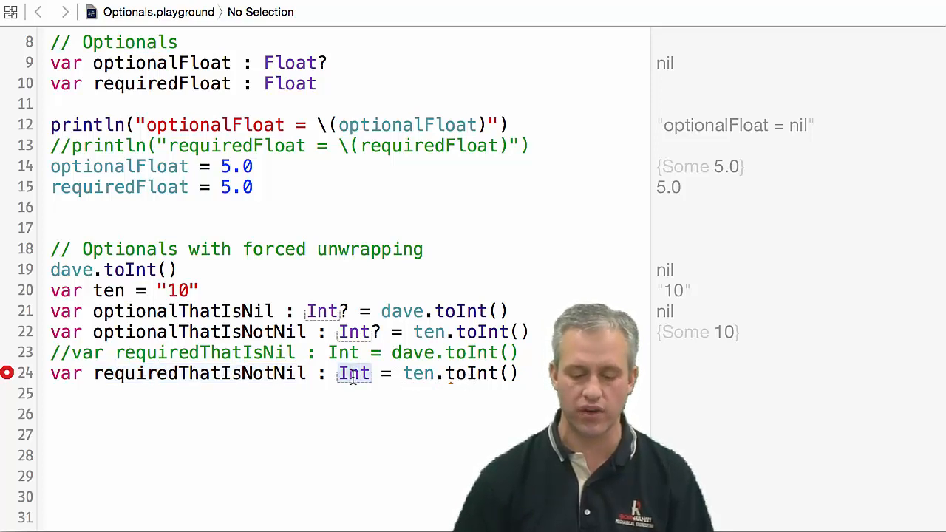
pyautogui.click(7, 372)
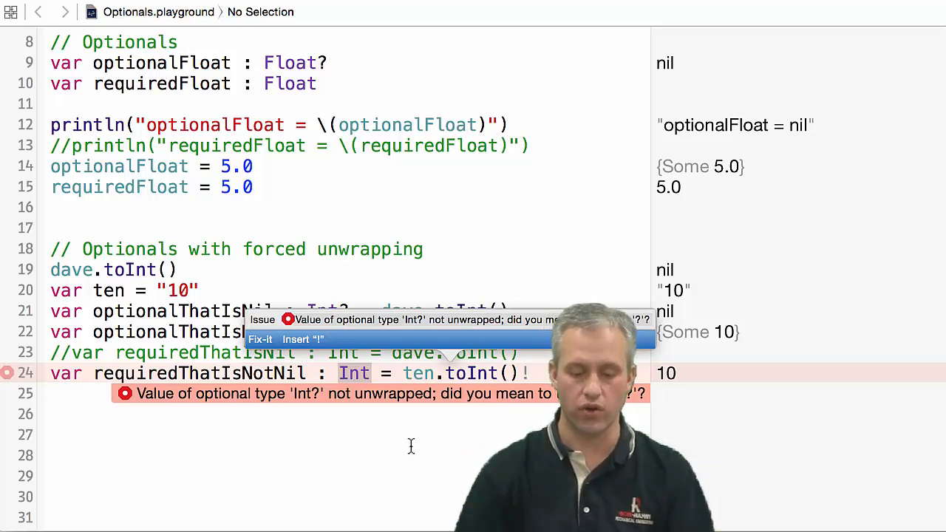
pyautogui.moveTo(340, 347)
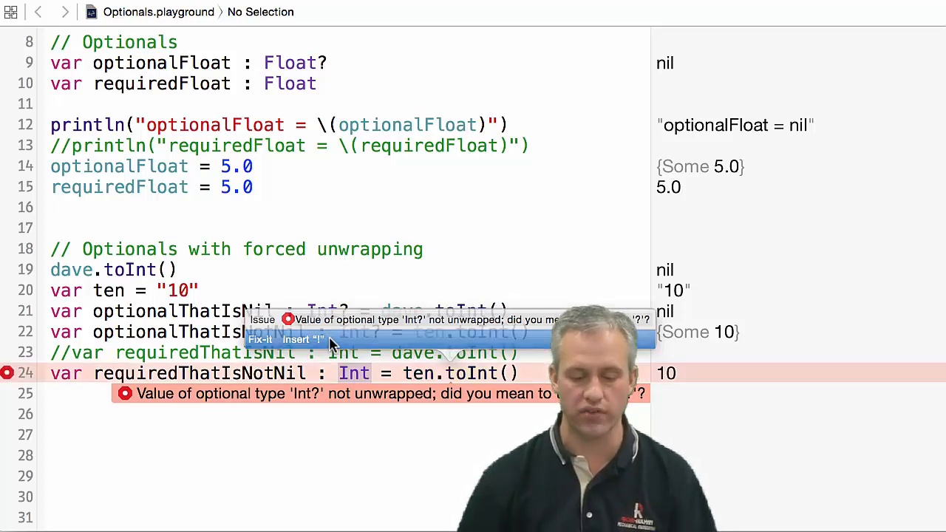
# Apply the Insert "!" Fix-it so requiredThatIsNotNil evaluates to 10
pyautogui.click(294, 340)
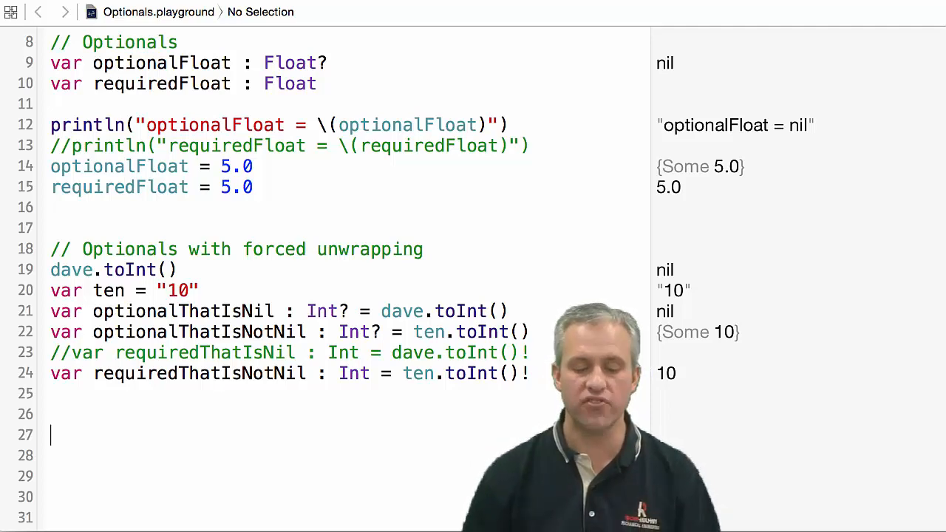
pyautogui.scroll(3)
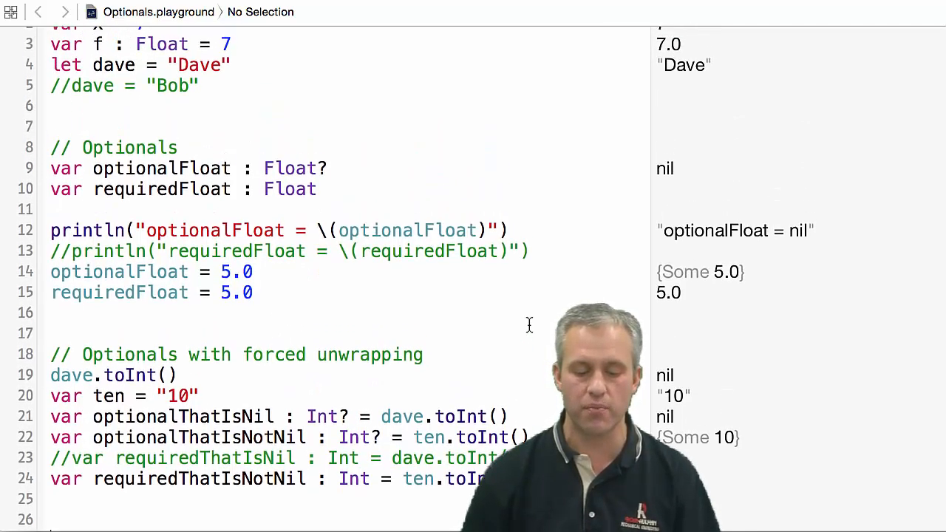